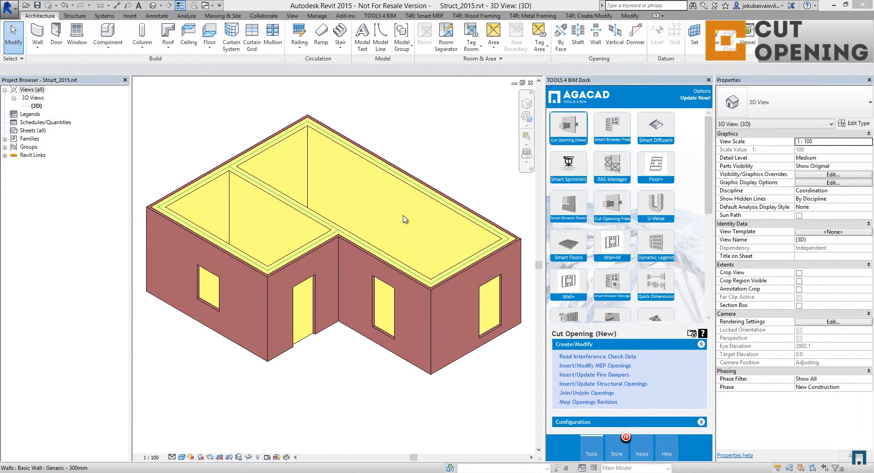
pyautogui.moveTo(239, 169)
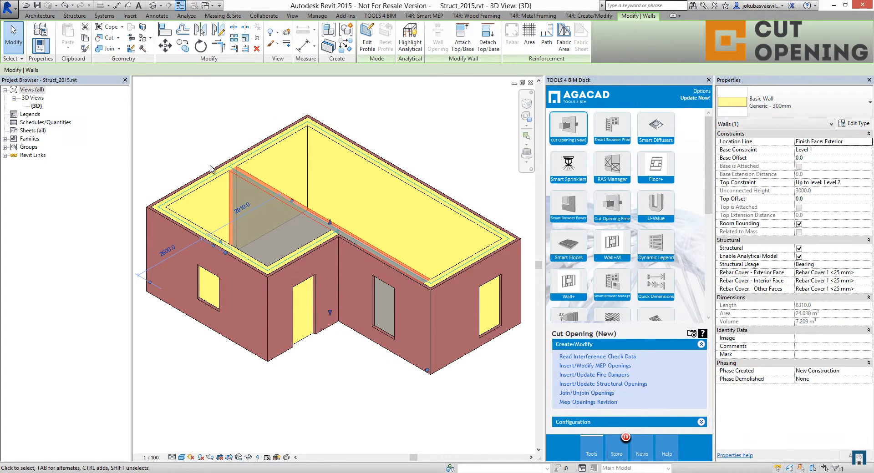
# Select the linked architectural model and list the 16 structural walls paired with linked windows and doors.
pyautogui.click(229, 276)
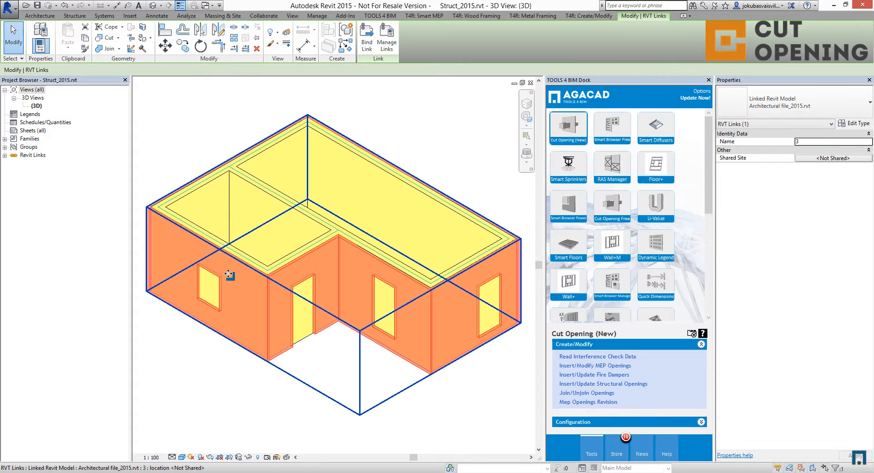
pyautogui.moveTo(310, 276)
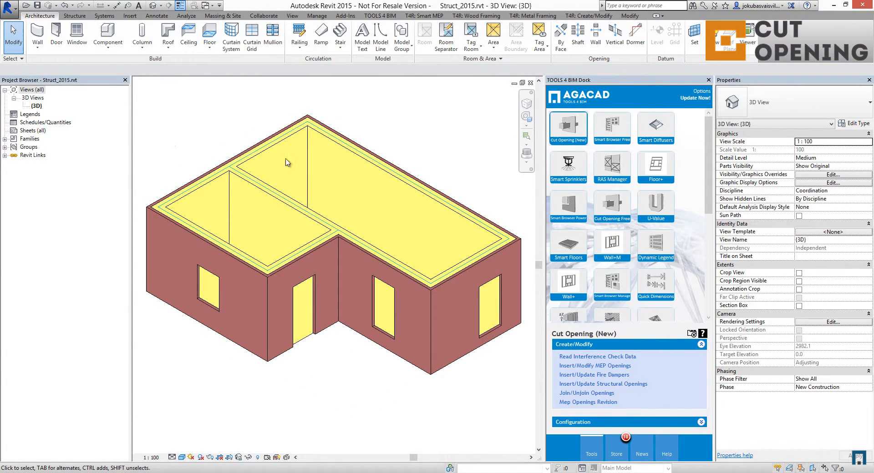
pyautogui.moveTo(602, 384)
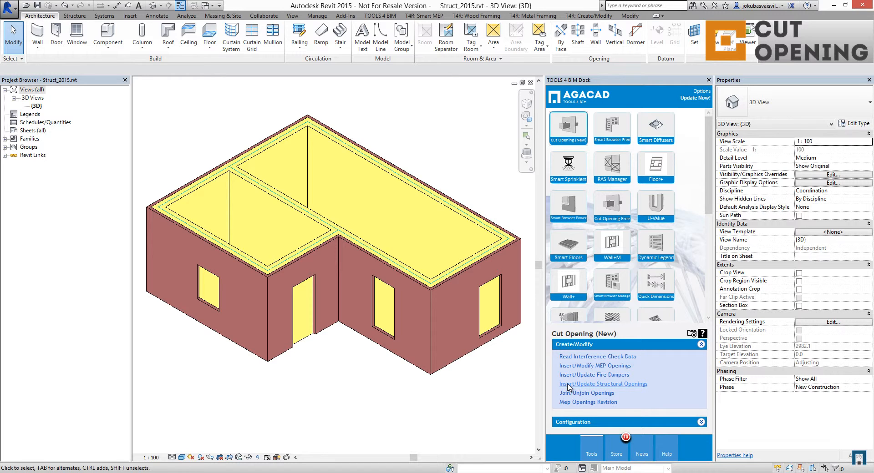
pyautogui.click(602, 384)
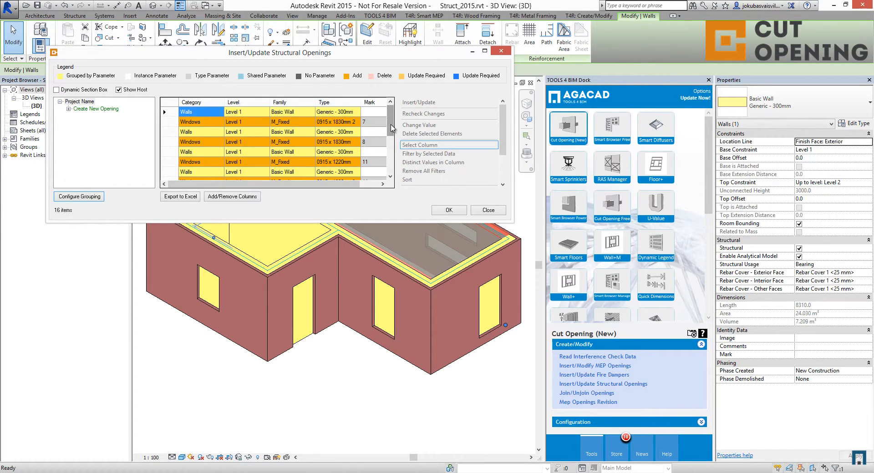
pyautogui.scroll(-3)
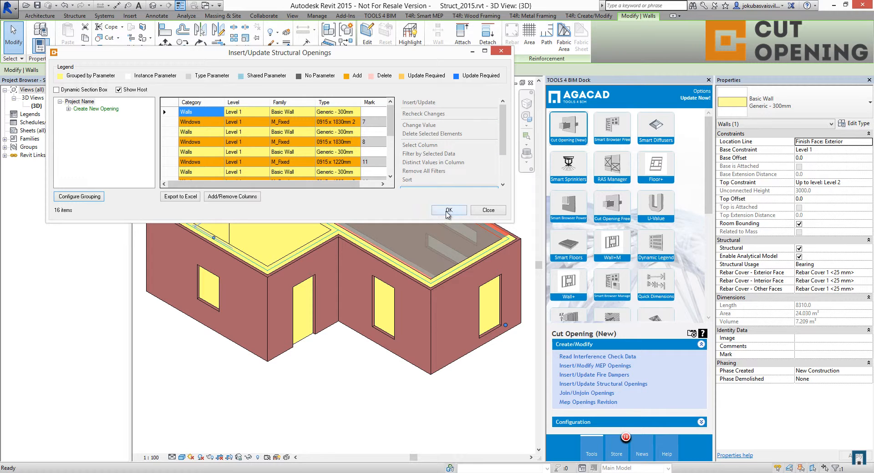
# Insert seven M_Window-Square Opening 0900 x 1200mm openings into the walls at the linked windows.
pyautogui.click(448, 210)
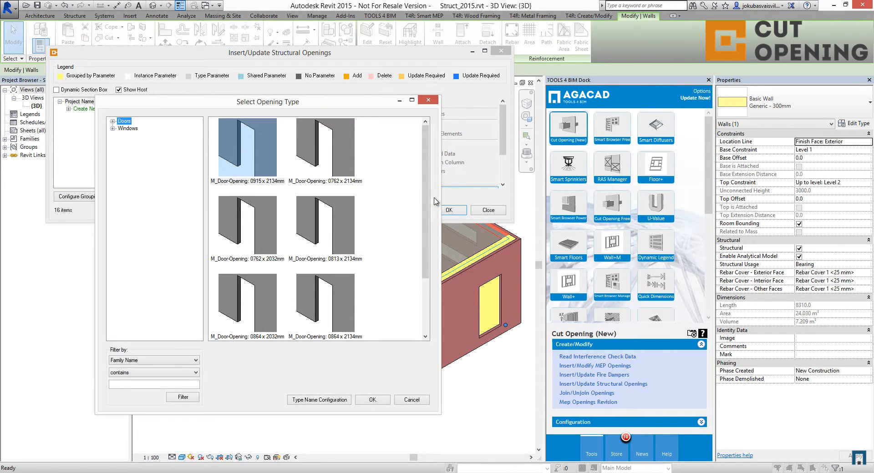
pyautogui.click(128, 128)
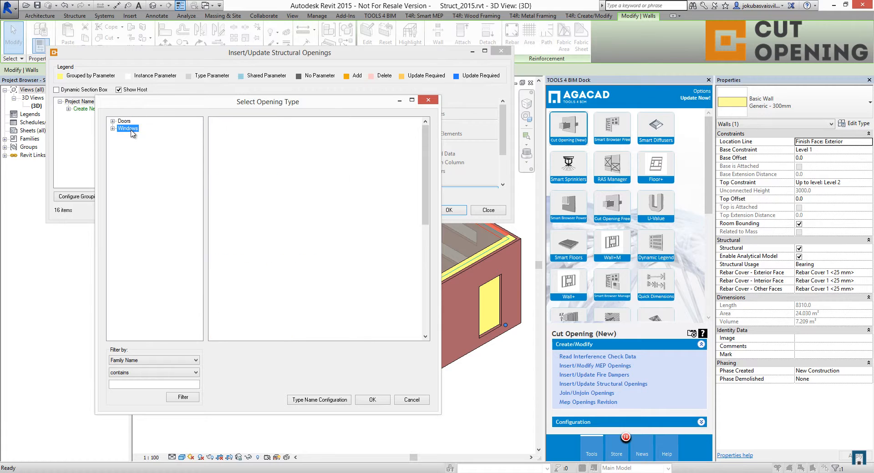
pyautogui.click(124, 121)
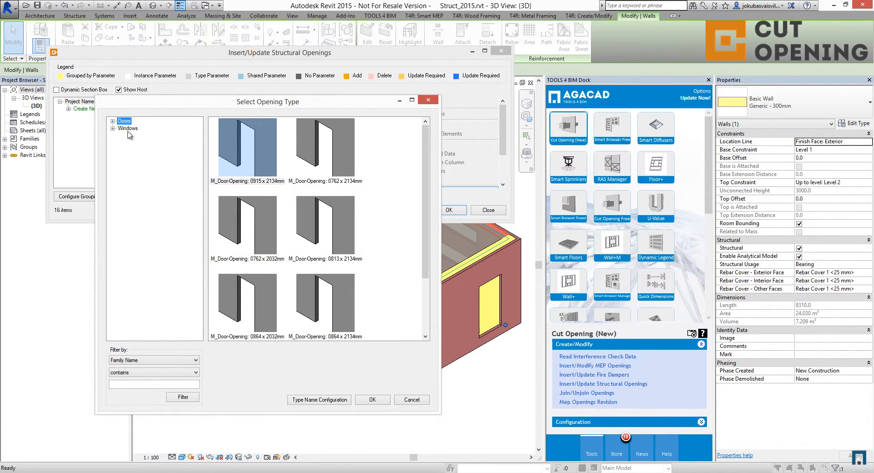
pyautogui.click(127, 128)
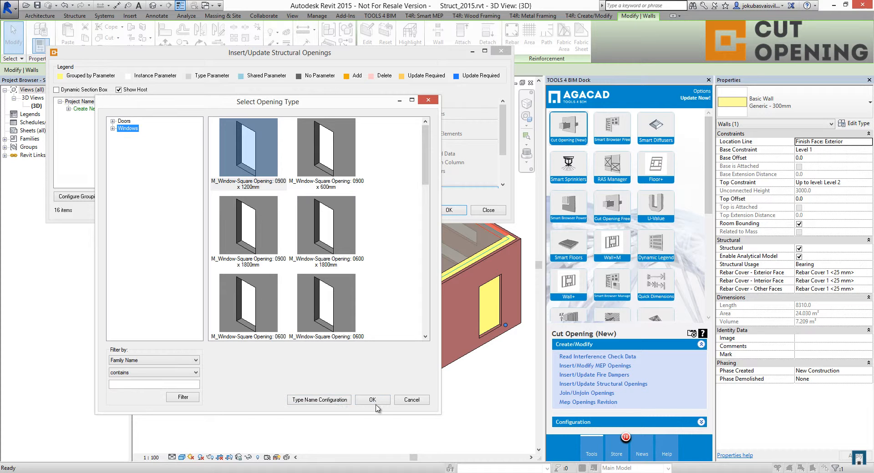
pyautogui.click(371, 400)
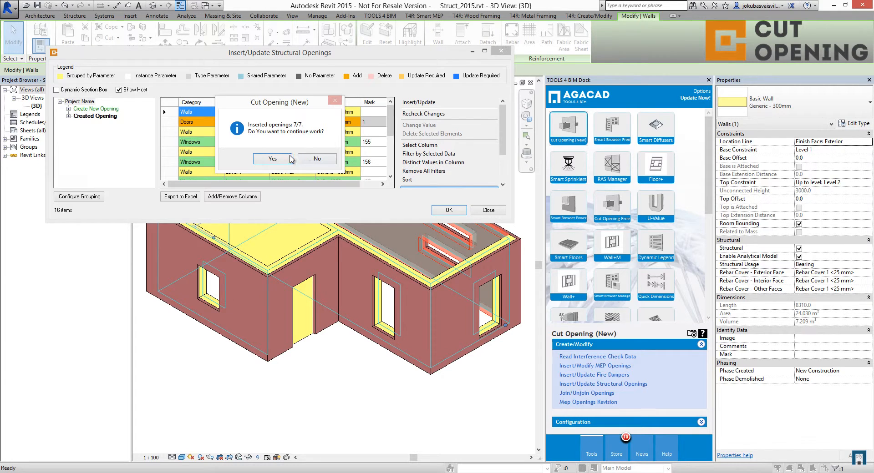
# Insert one M_Door-Opening 0915 x 2134mm opening, finish, and orbit to view the cut walls.
pyautogui.click(272, 159)
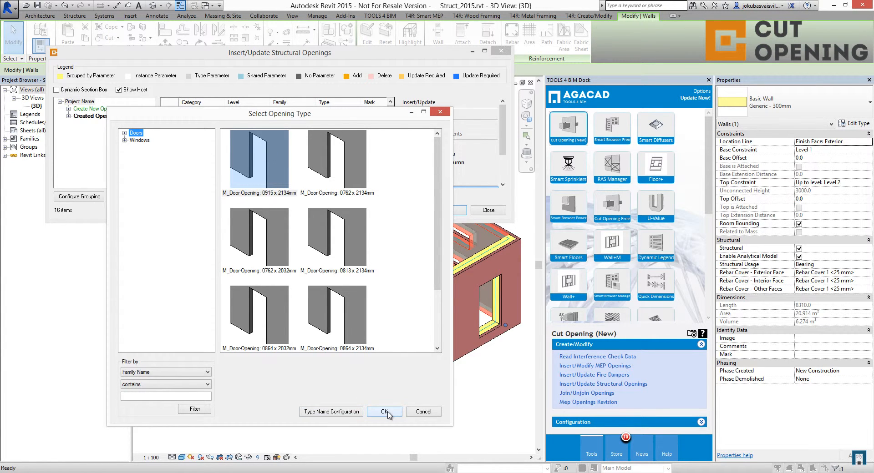
pyautogui.click(383, 412)
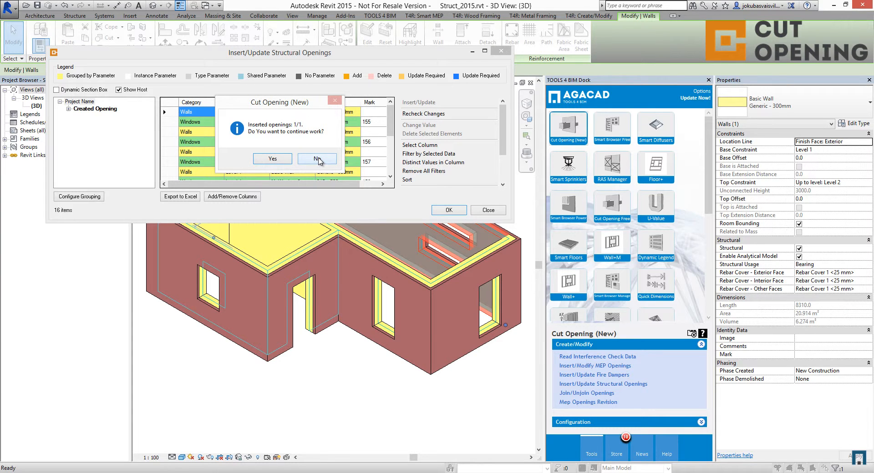
pyautogui.click(317, 159)
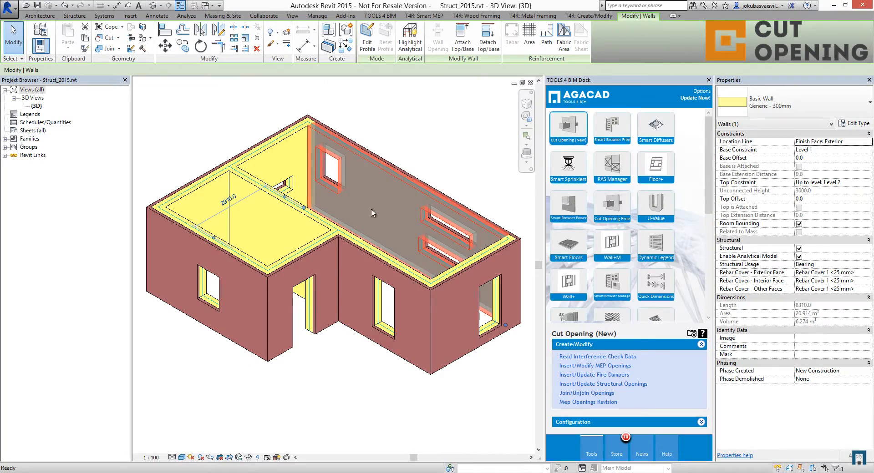
pyautogui.moveTo(373, 212); pyautogui.dragTo(225, 368)
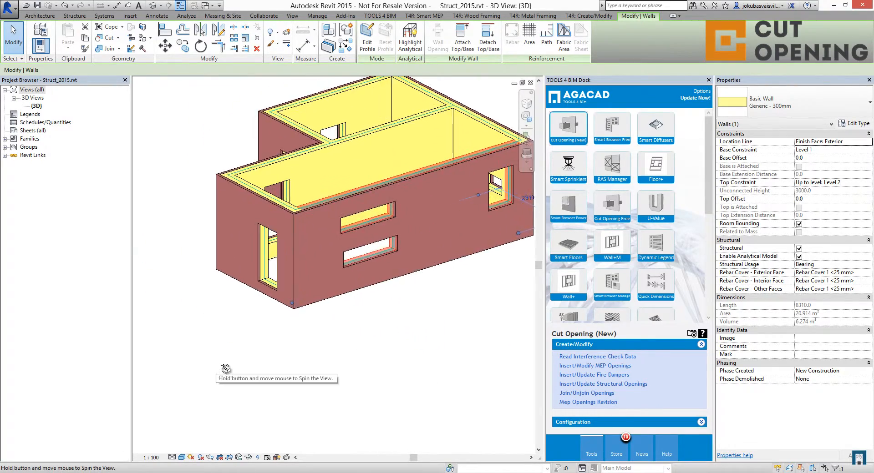